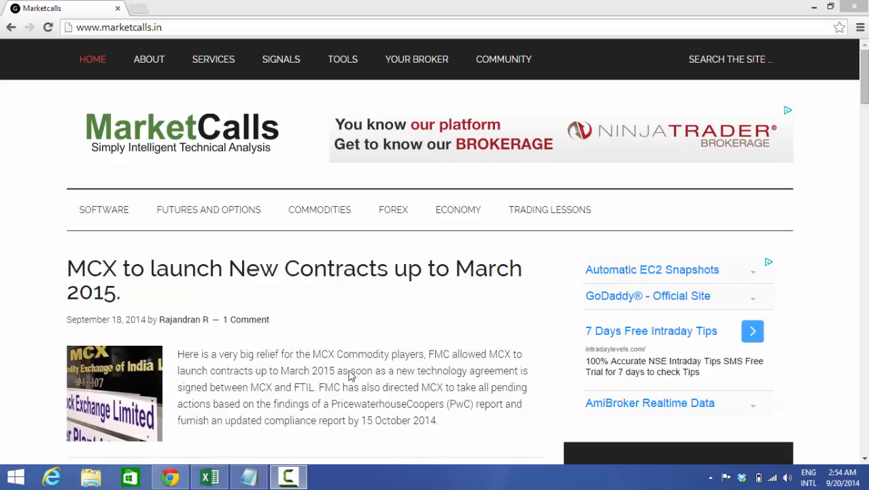
pyautogui.moveTo(129, 211)
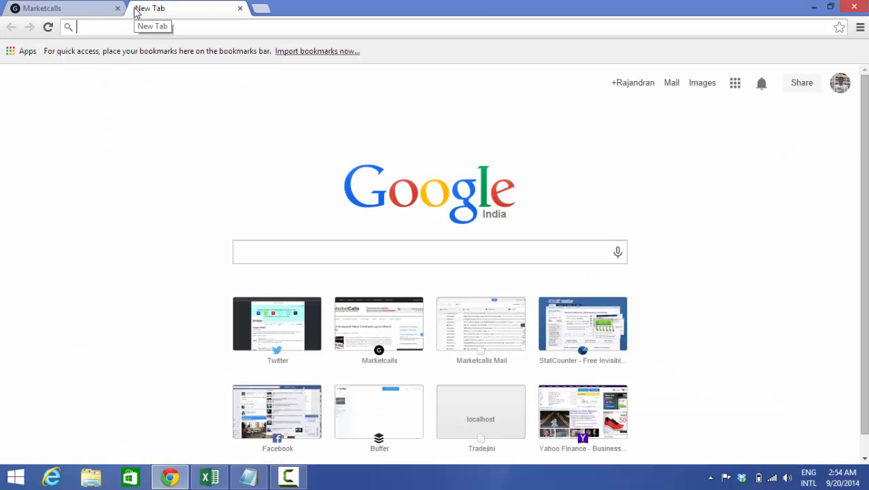
# - Search the web for ActiveState and reach the ActivePython downloads page
pyautogui.write('activestate perl')
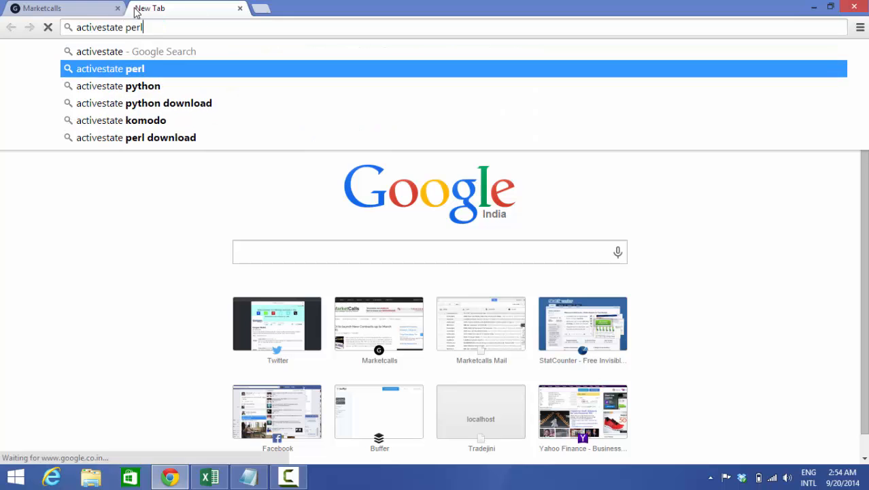
pyautogui.click(168, 103)
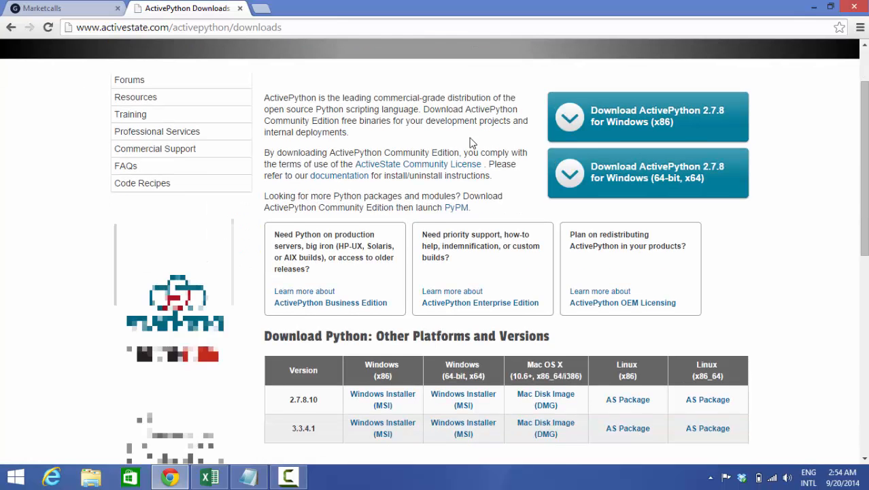
# - Download the Windows 64-bit MSI installer for ActivePython 2.7.8.10 from the versions table
pyautogui.scroll(-3)
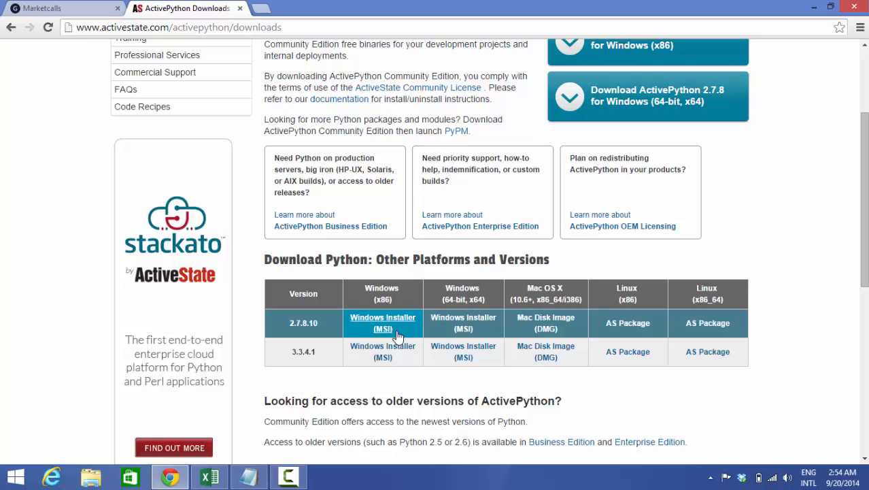
pyautogui.moveTo(382, 331)
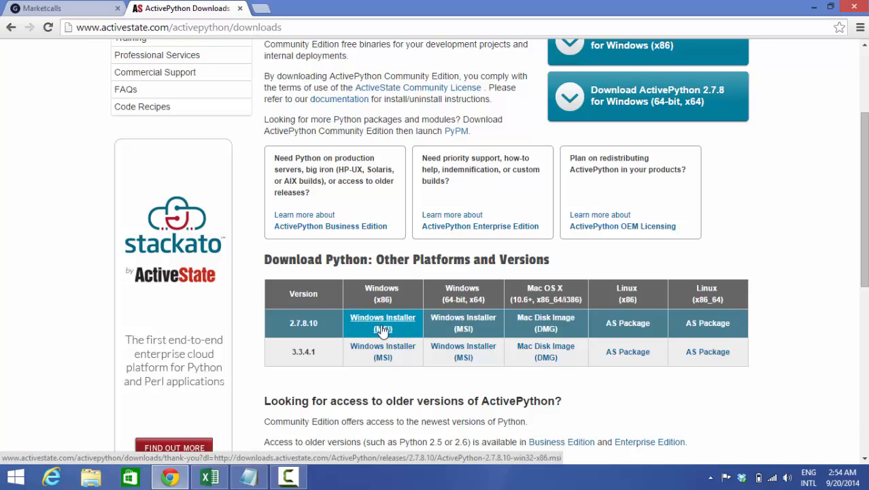
pyautogui.moveTo(462, 323)
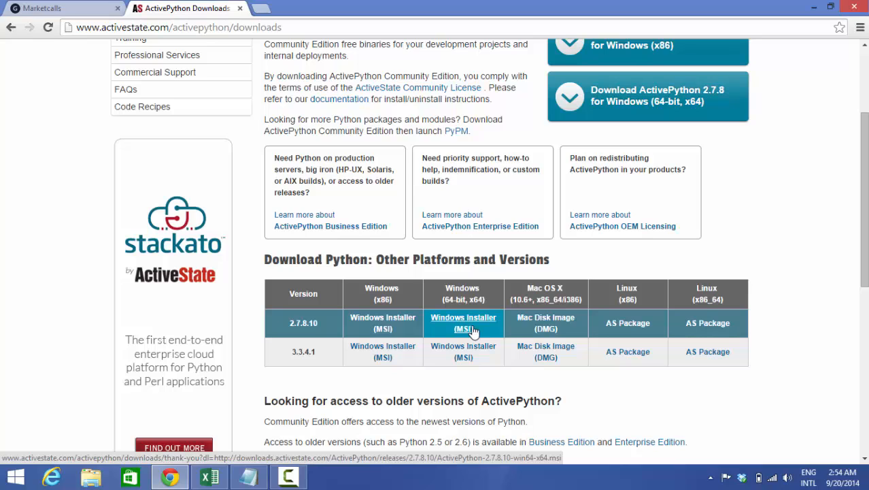
pyautogui.moveTo(466, 331)
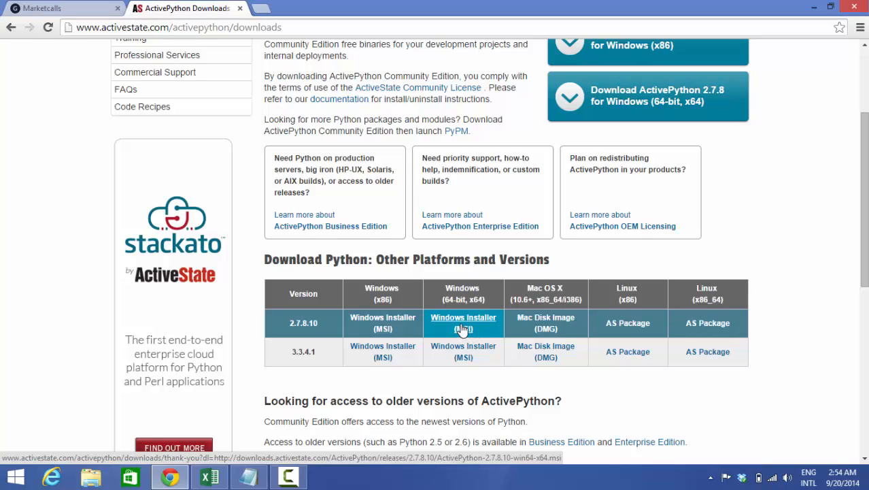
pyautogui.click(462, 322)
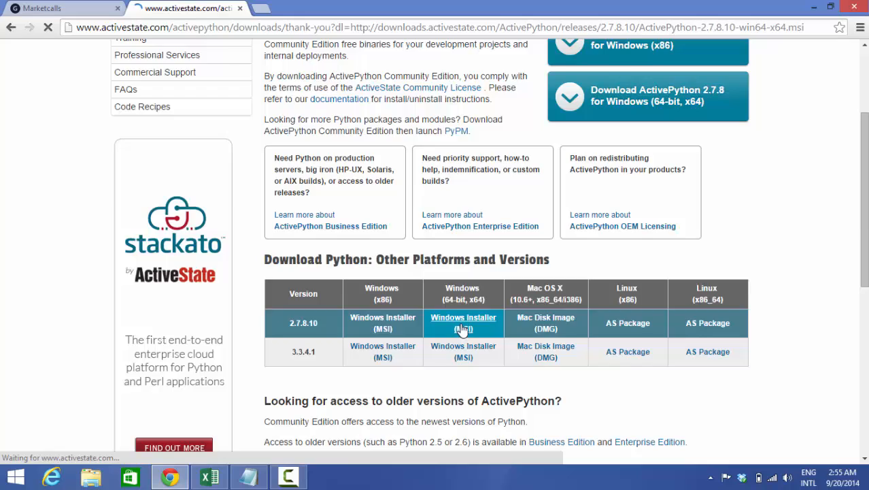
pyautogui.click(462, 322)
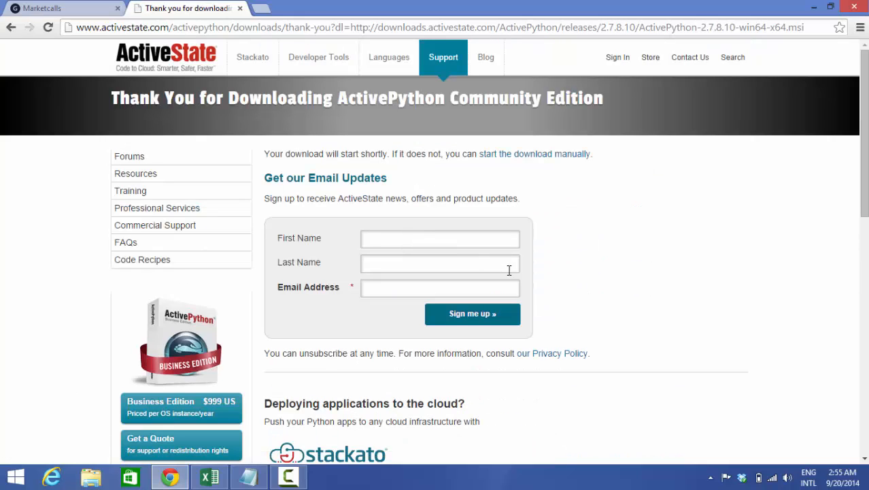
pyautogui.moveTo(680, 250)
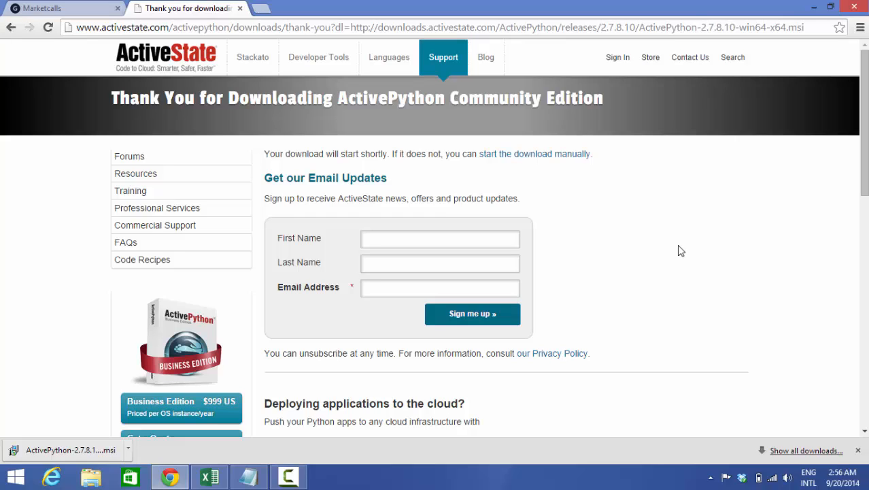
pyautogui.moveTo(678, 250)
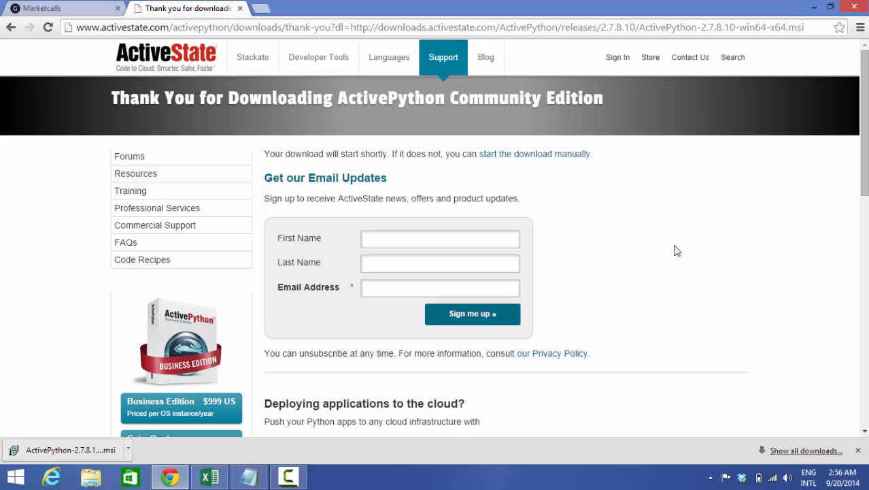
pyautogui.moveTo(150, 443)
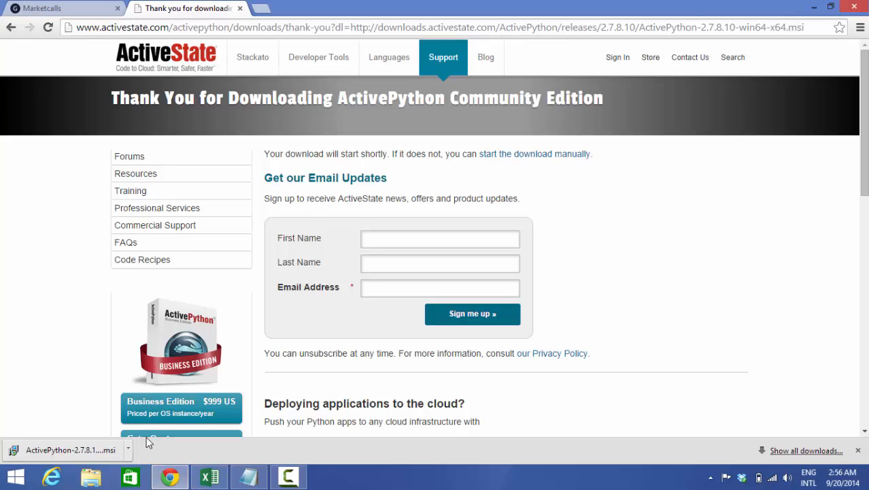
pyautogui.moveTo(130, 452)
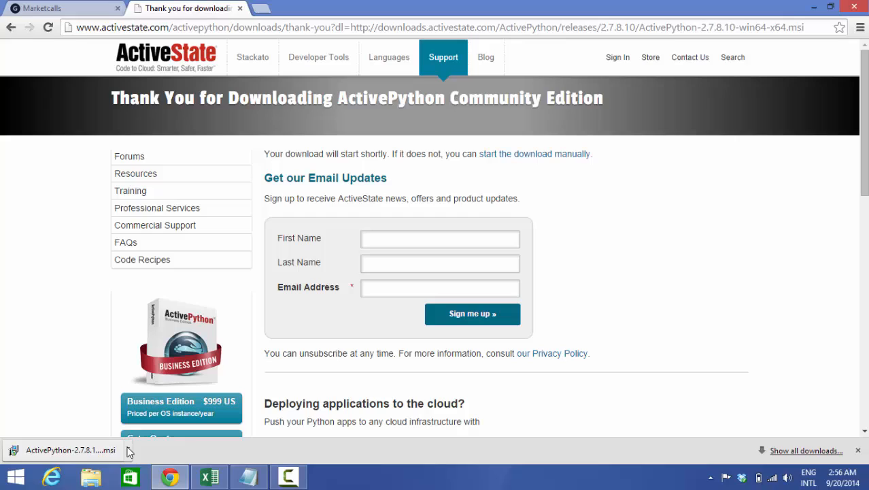
pyautogui.moveTo(130, 449)
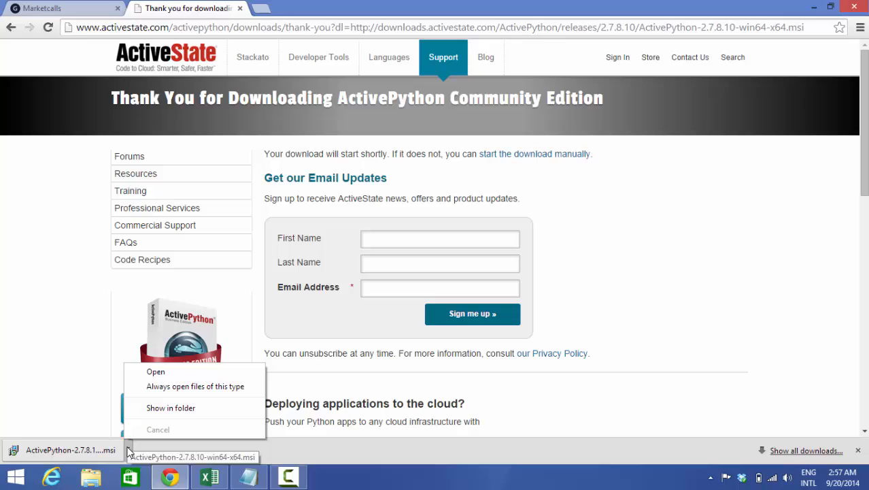
# - Run the ActivePython 2.7.8.10 installer, accept the licence, install, and finish with the user guide shown
pyautogui.click(155, 372)
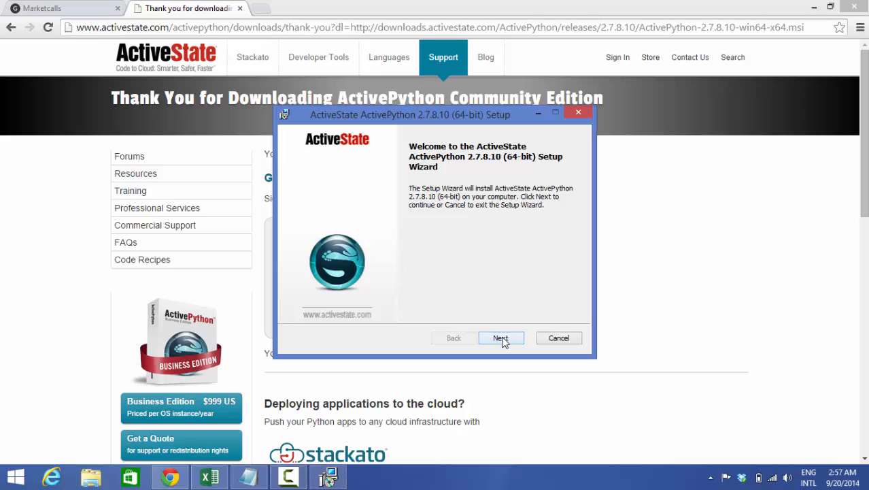
pyautogui.click(500, 338)
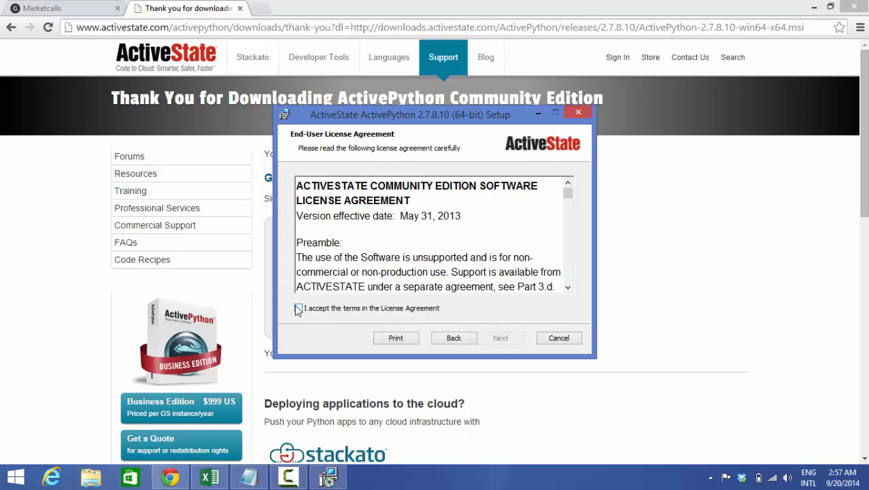
pyautogui.click(298, 308)
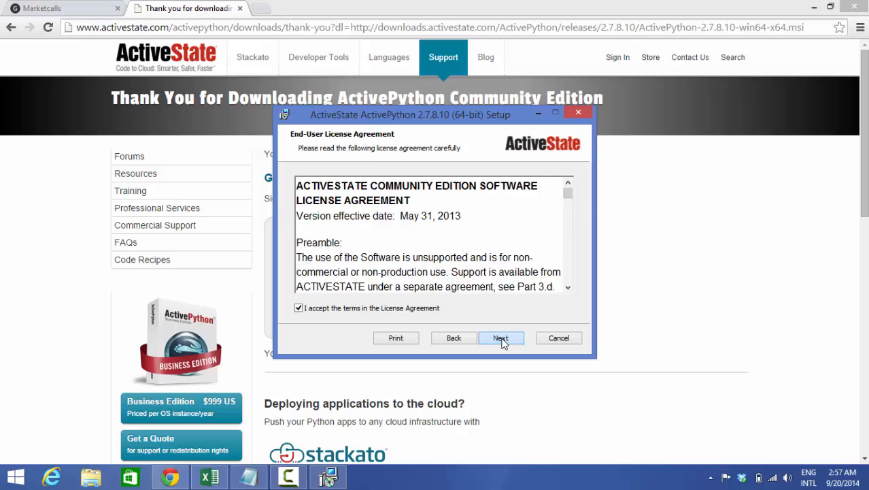
pyautogui.click(500, 338)
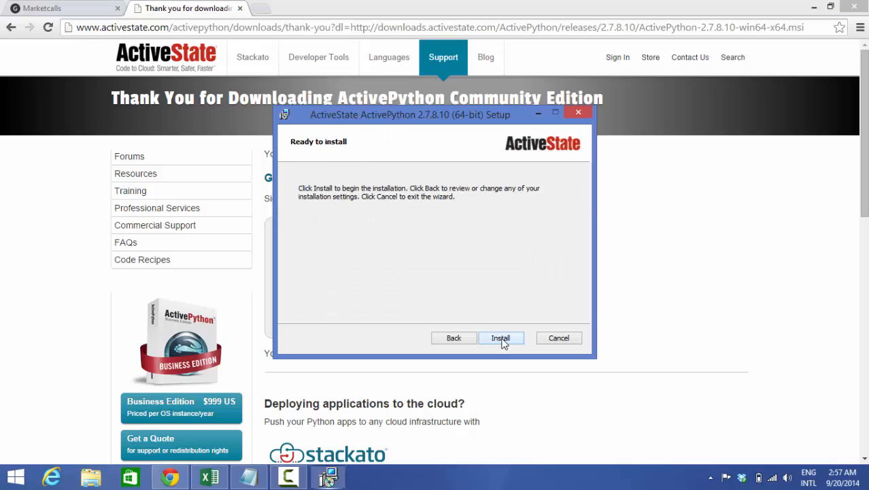
pyautogui.click(501, 337)
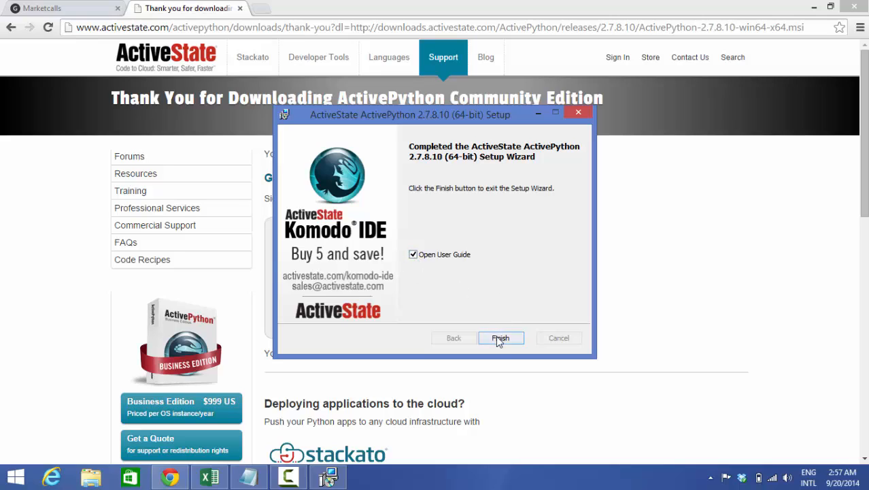
pyautogui.click(500, 337)
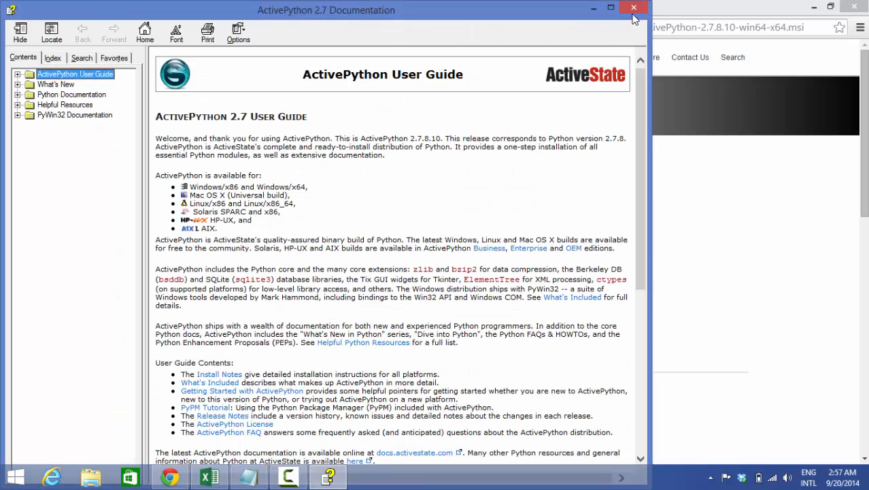
# - Close the user guide and reach the System panel via a Windows search for "system"
pyautogui.click(633, 8)
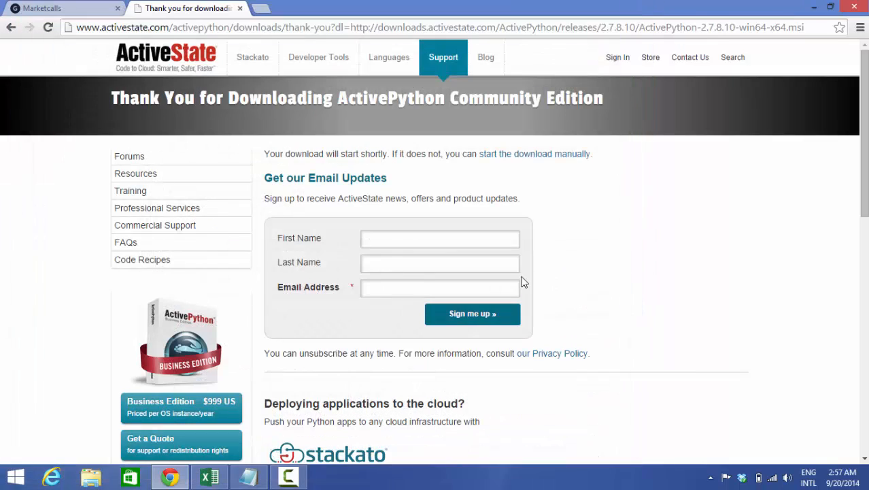
pyautogui.moveTo(574, 369)
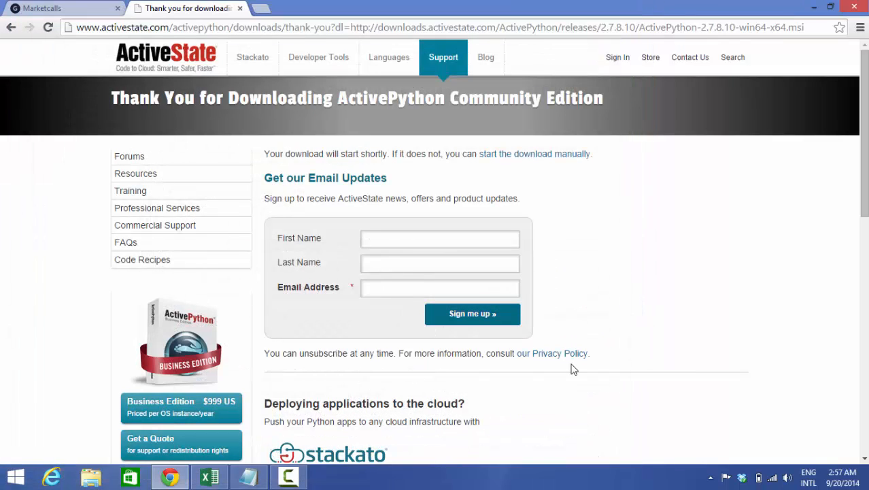
pyautogui.moveTo(849, 78)
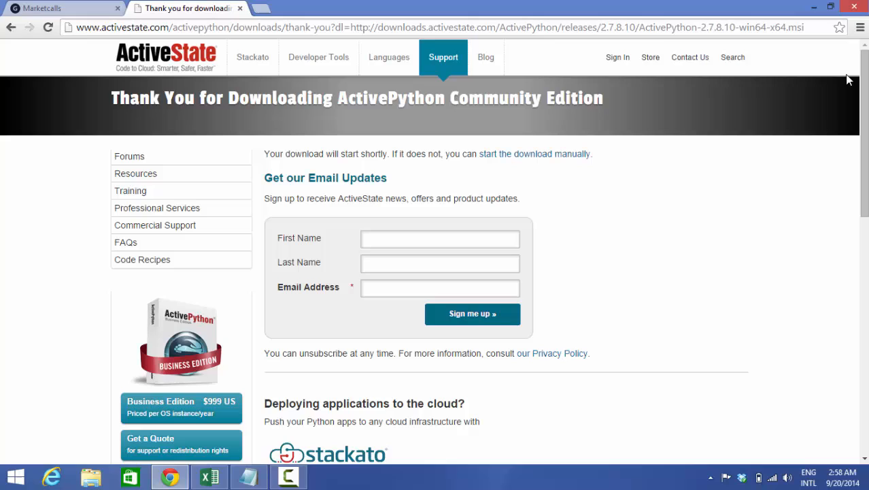
pyautogui.click(732, 58)
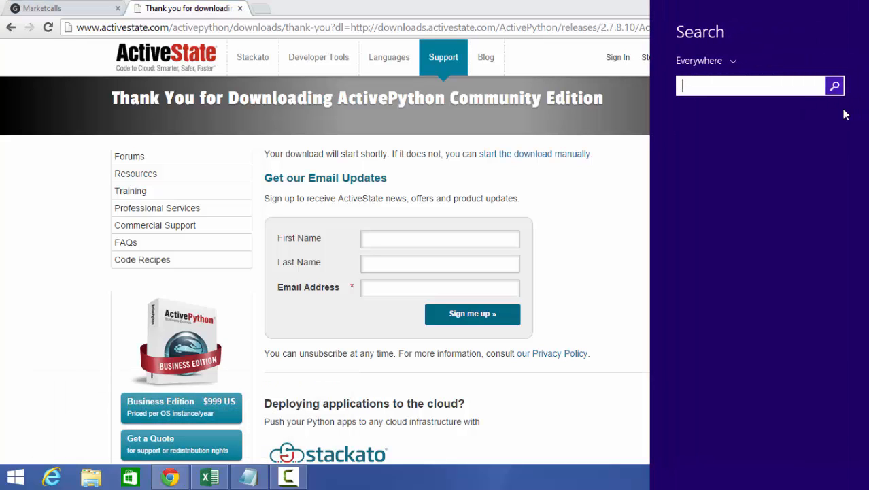
pyautogui.write('system')
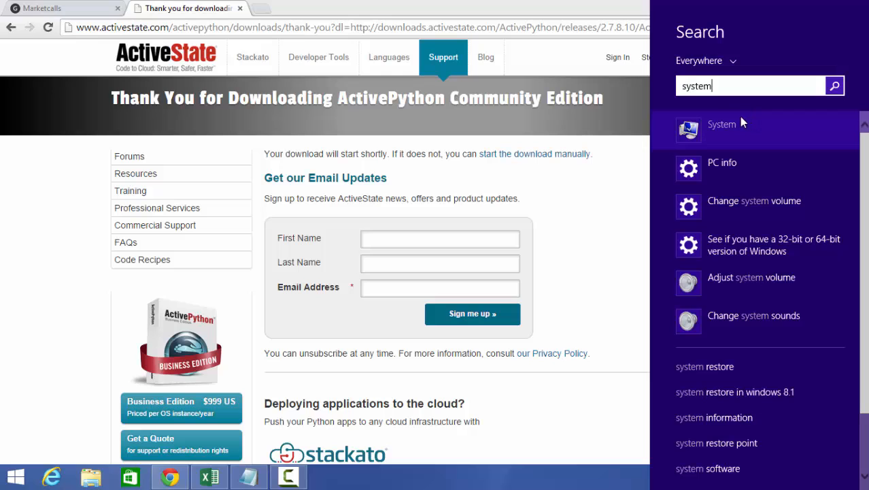
pyautogui.click(721, 124)
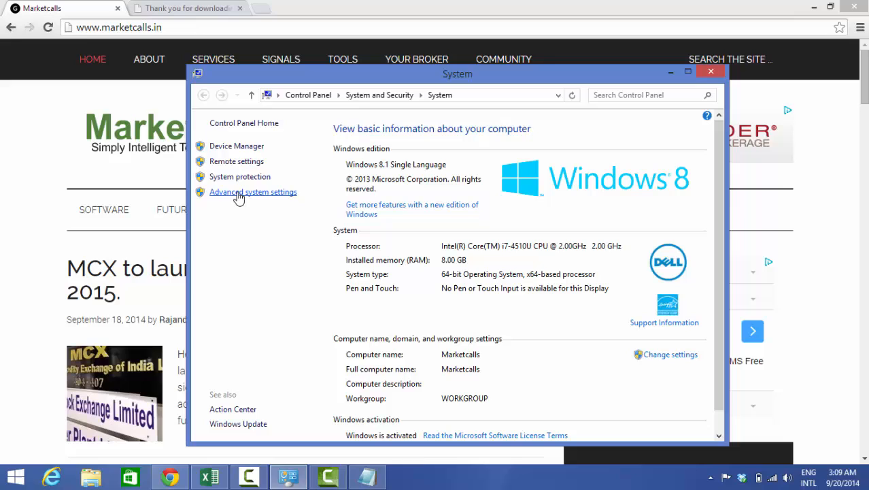
# - Reach the Environment Variables list through Advanced system settings
pyautogui.click(253, 191)
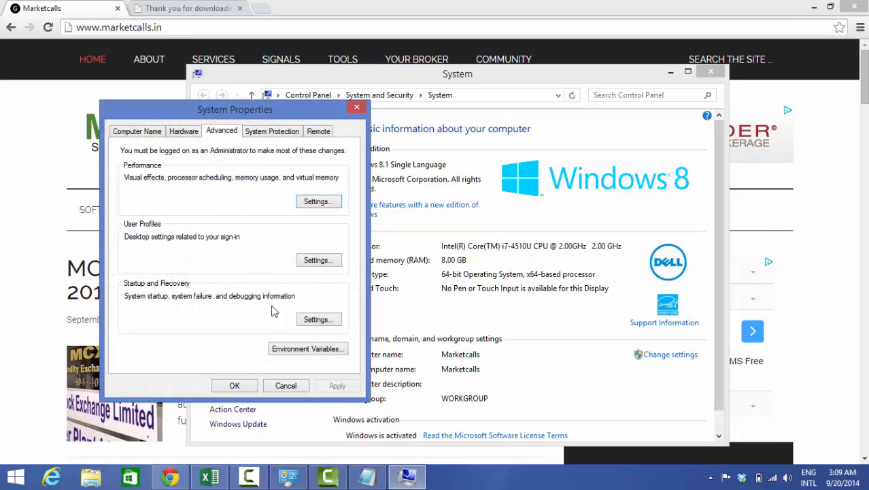
pyautogui.click(308, 349)
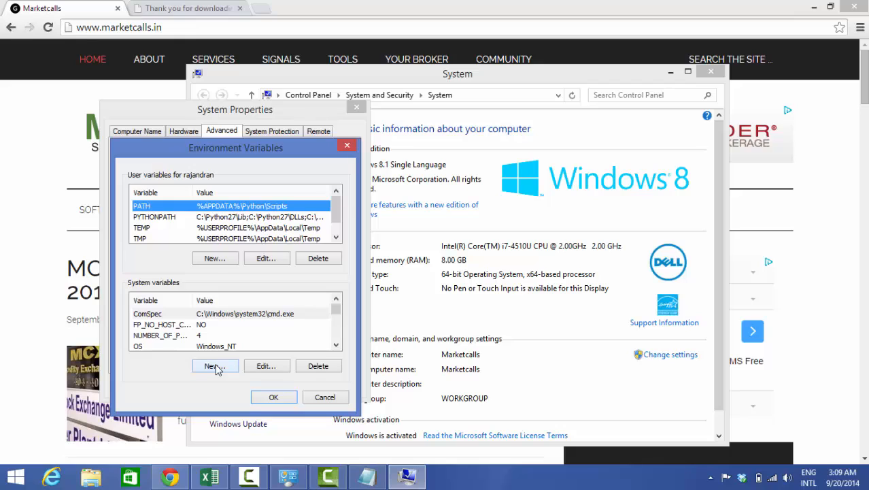
# - Create a new system variable named PYTHONPATH with the Python27 library folders as its value
pyautogui.click(215, 364)
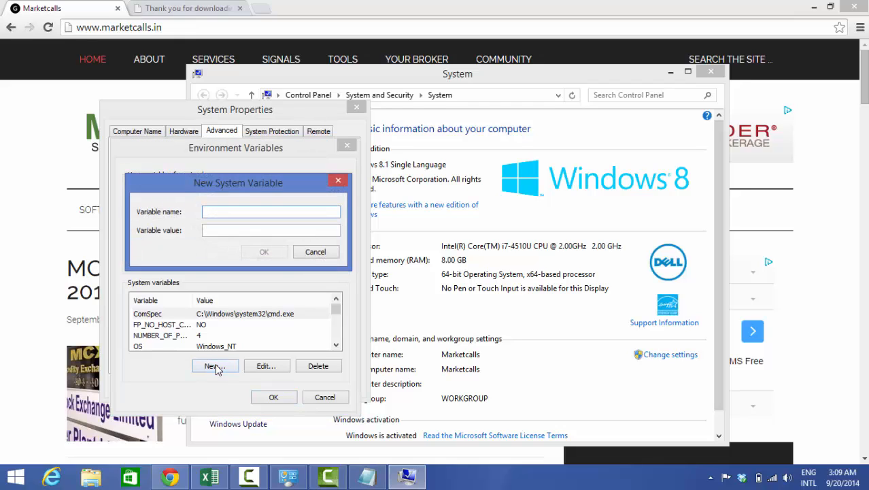
pyautogui.moveTo(367, 477)
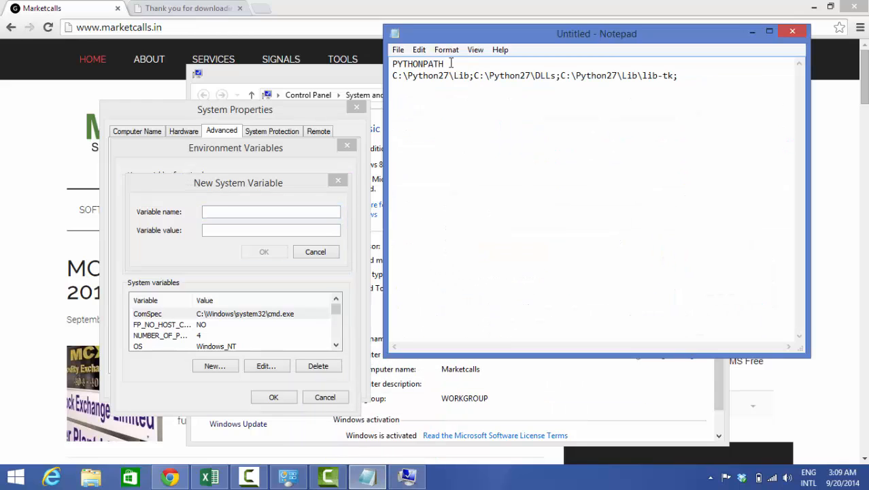
pyautogui.doubleClick(418, 63)
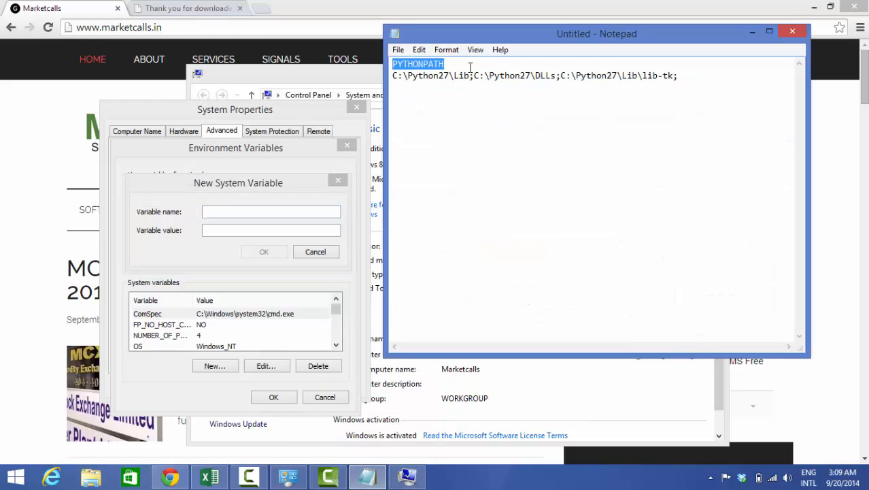
pyautogui.click(271, 211)
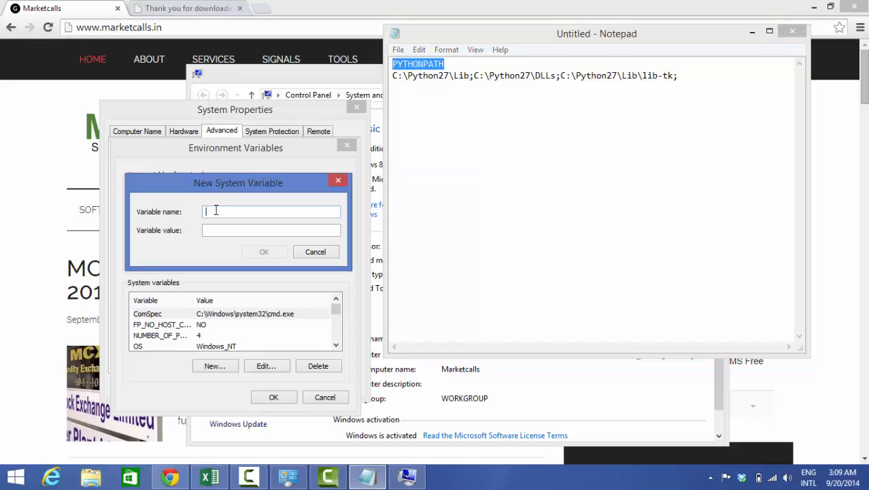
pyautogui.write('PYTHONPATH')
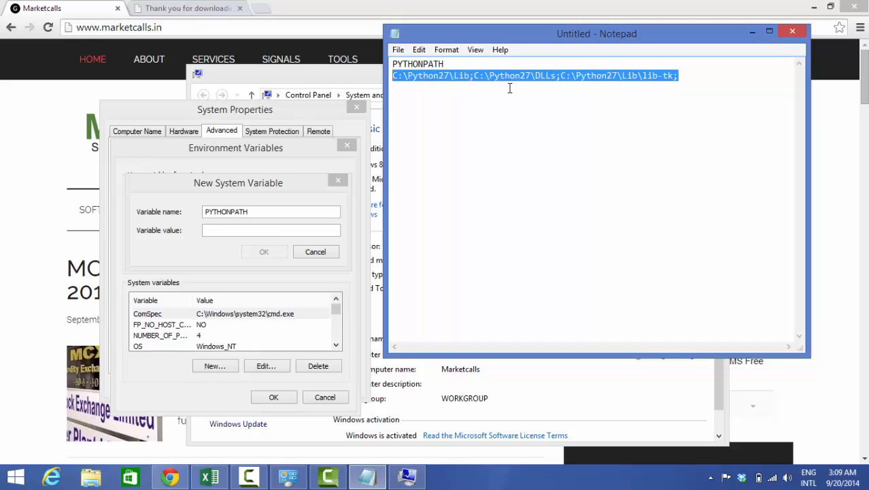
pyautogui.click(270, 230)
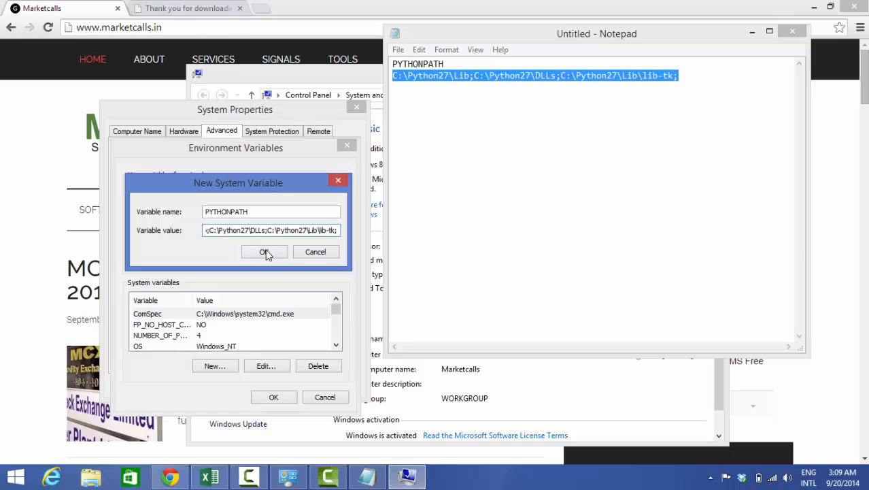
# - Confirm the PYTHONPATH variable and save the environment changes, closing System Properties
pyautogui.click(264, 252)
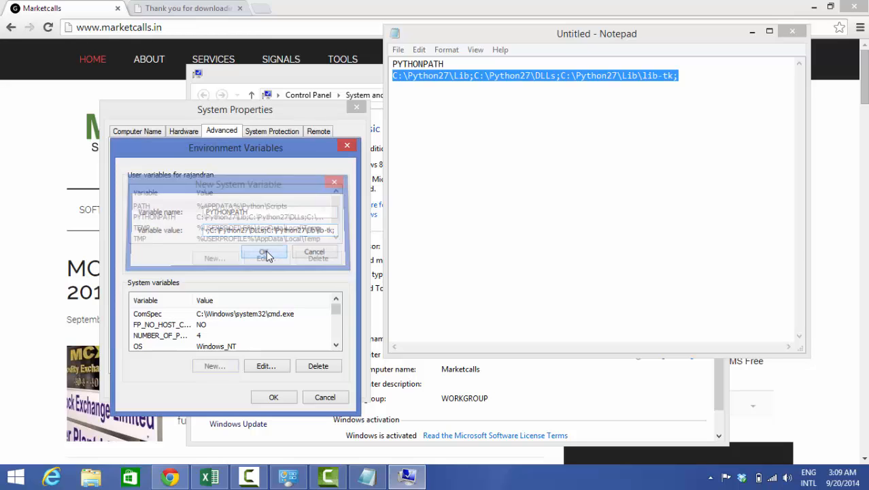
pyautogui.click(264, 251)
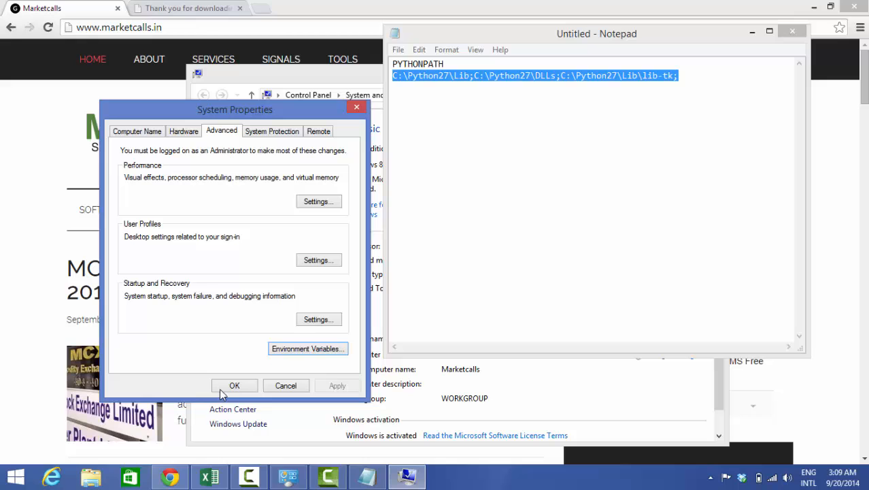
pyautogui.click(234, 385)
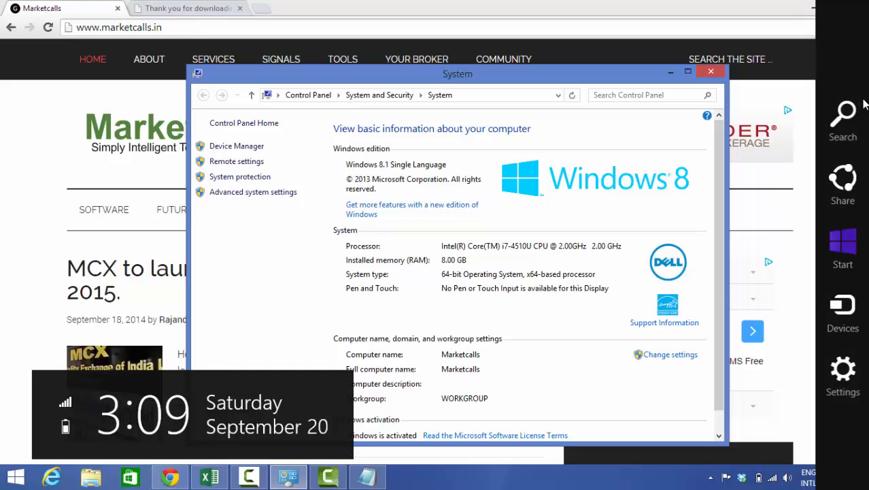
# - Launch IDLE (Python GUI) from Windows Search to show the Python 2.7.8 shell
pyautogui.click(842, 119)
pyautogui.write('IDLE')
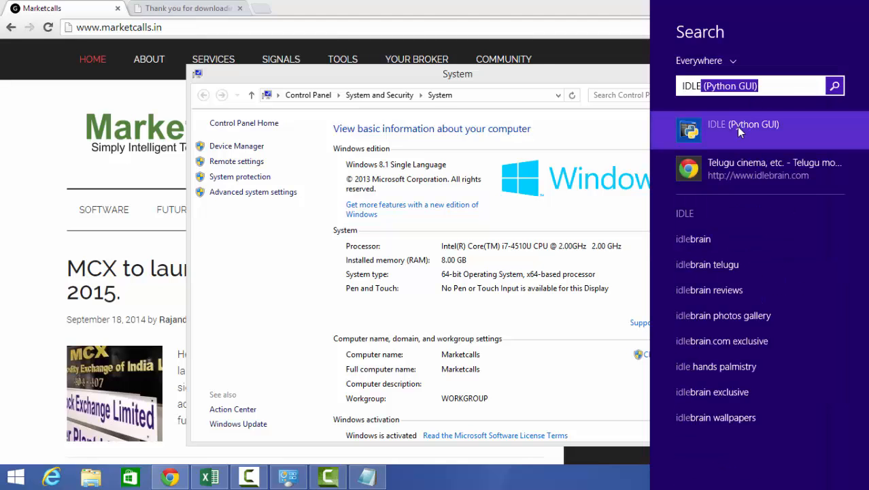
pyautogui.click(743, 124)
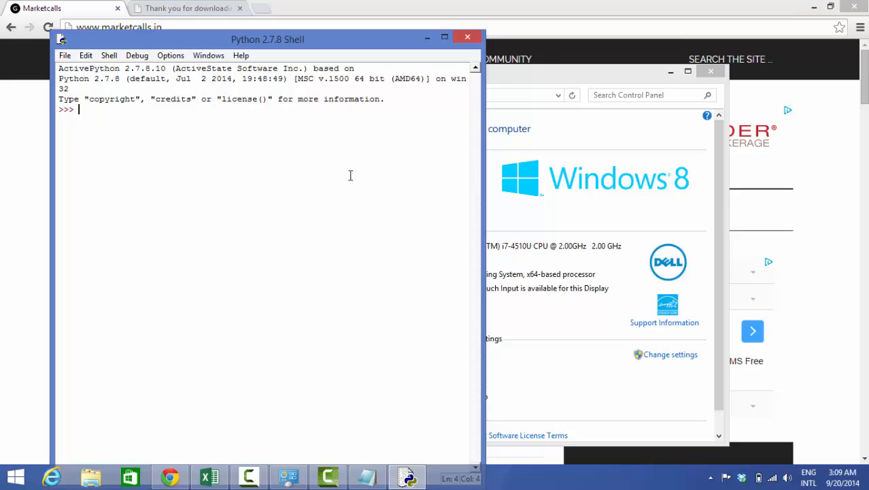
# - Run print "Hello World" at the IDLE prompt so the shell outputs Hello World
pyautogui.write('print')
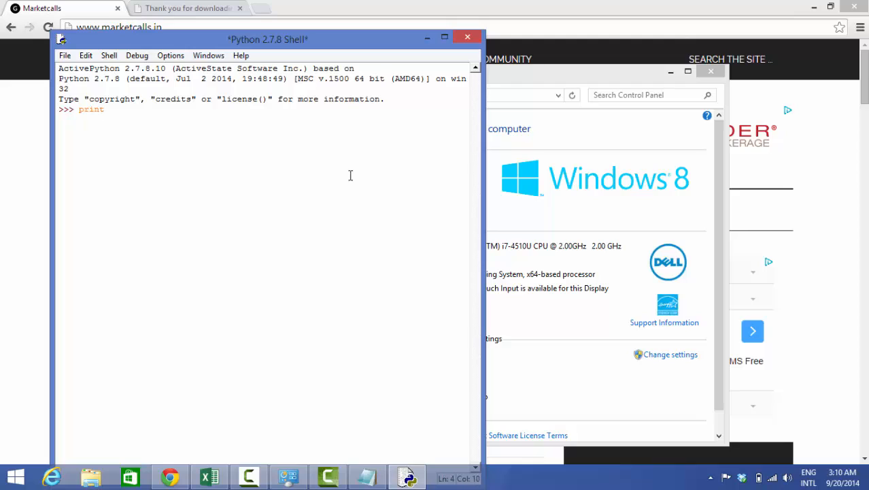
pyautogui.write('"He')
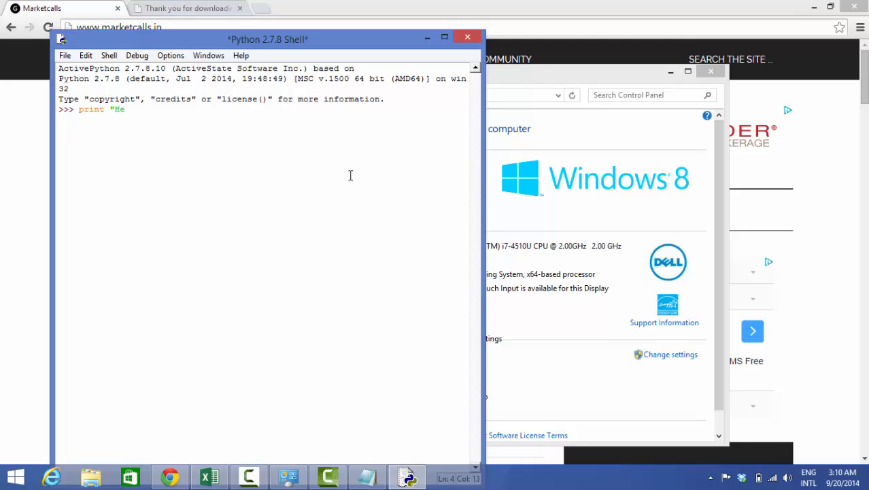
pyautogui.write('llo')
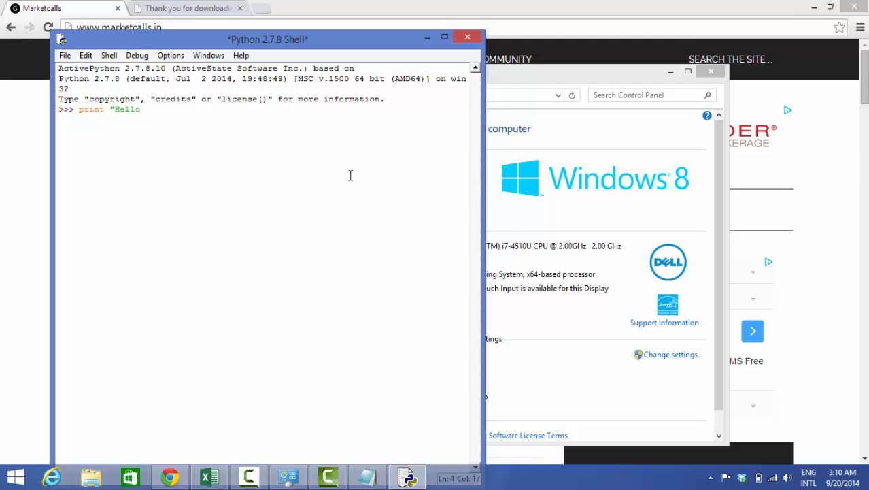
pyautogui.write('World')
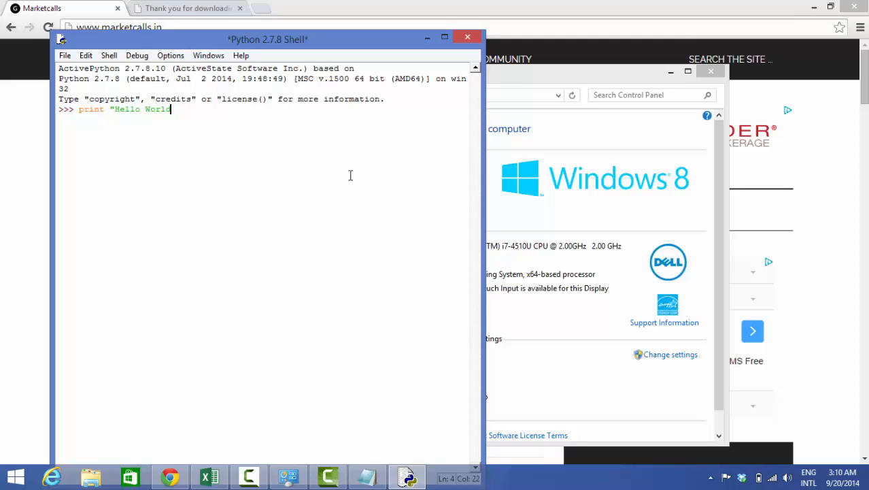
pyautogui.write('""')
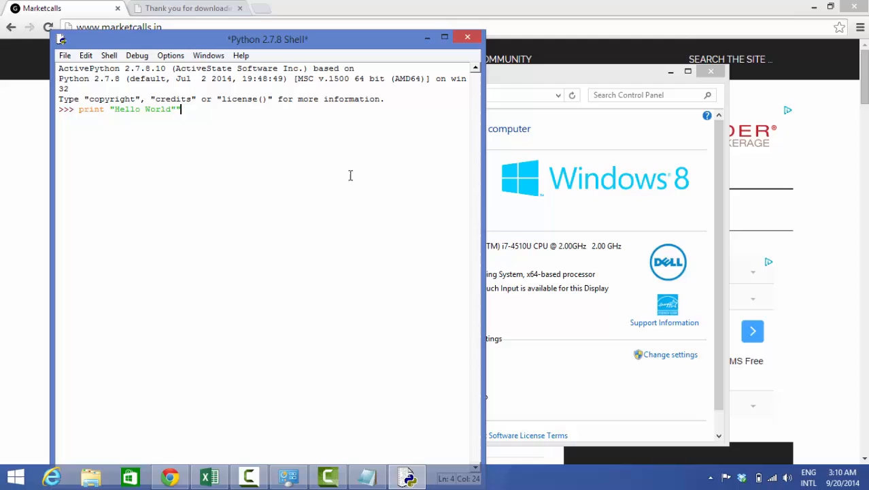
pyautogui.press('Return')
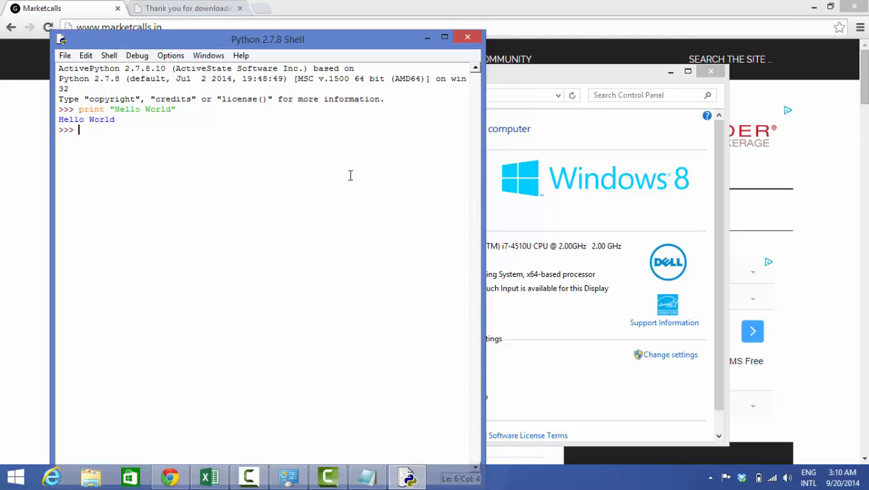